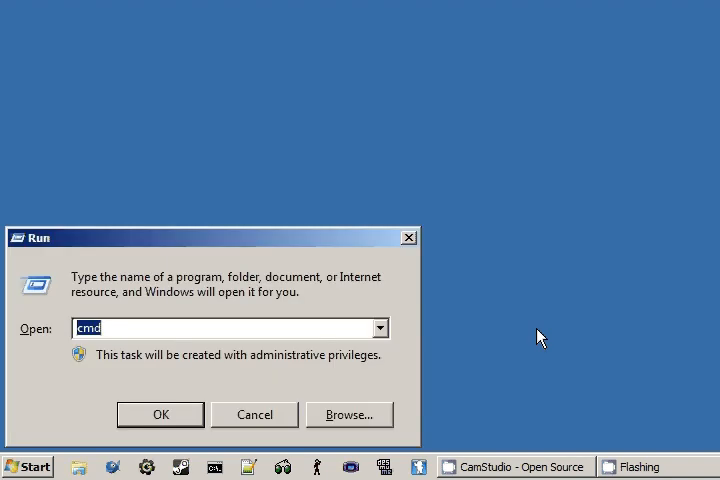
Launch cmd from the Run dialog as an administrator Command Prompt
{"action": "left_click", "coordinate": [160, 414]}
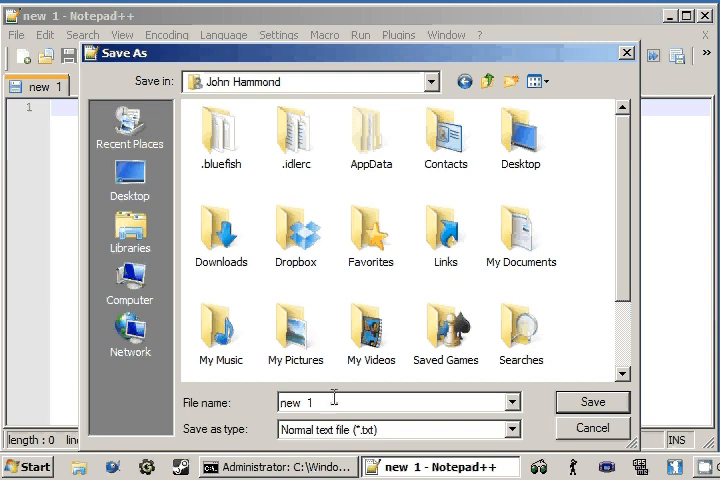
{"action": "type", "text": "script.bat"}
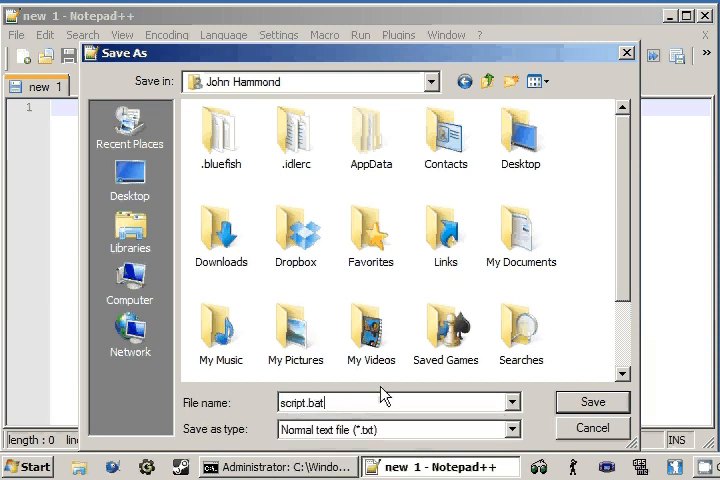
{"action": "left_click", "coordinate": [591, 402]}
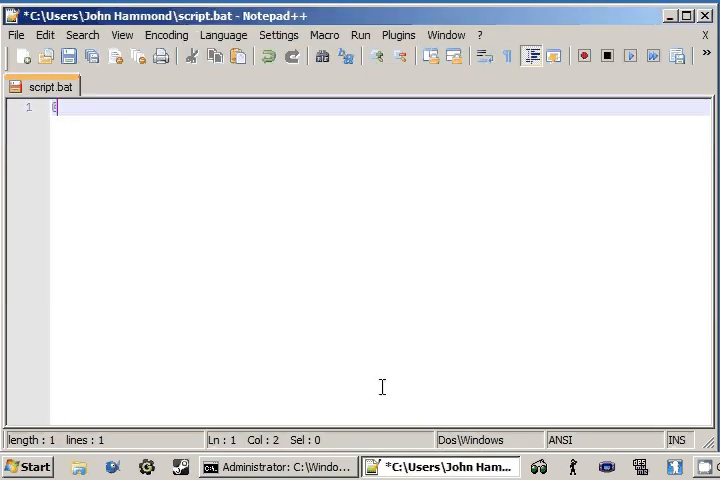
{"action": "type", "text": "@echo off"}
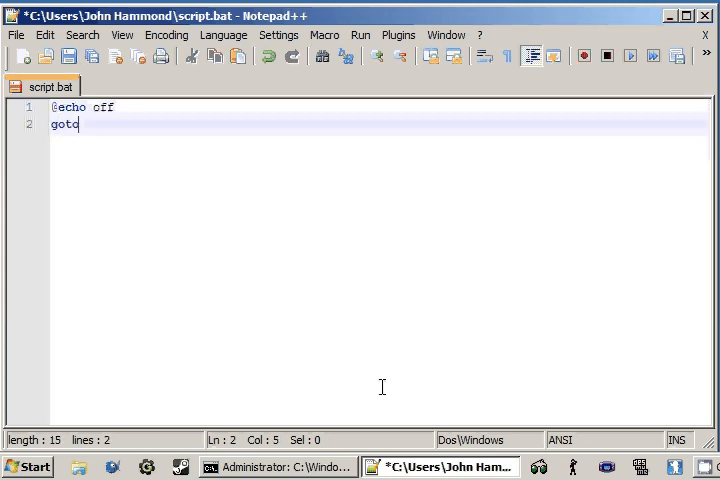
{"action": "type", "text": ":main"}
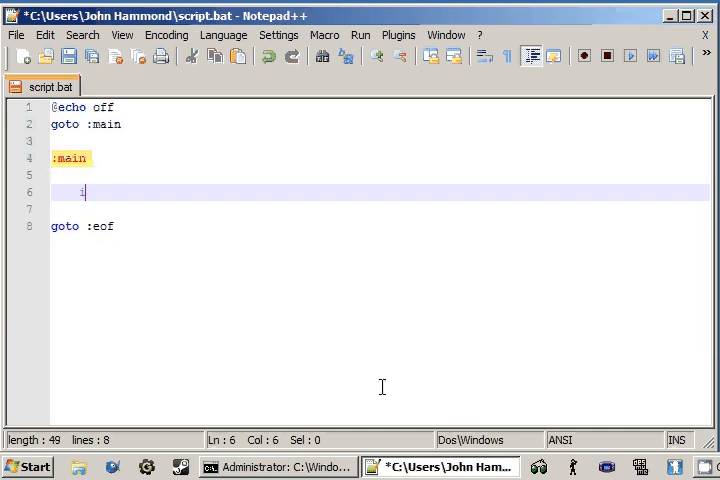
{"action": "key", "text": "Backspace"}
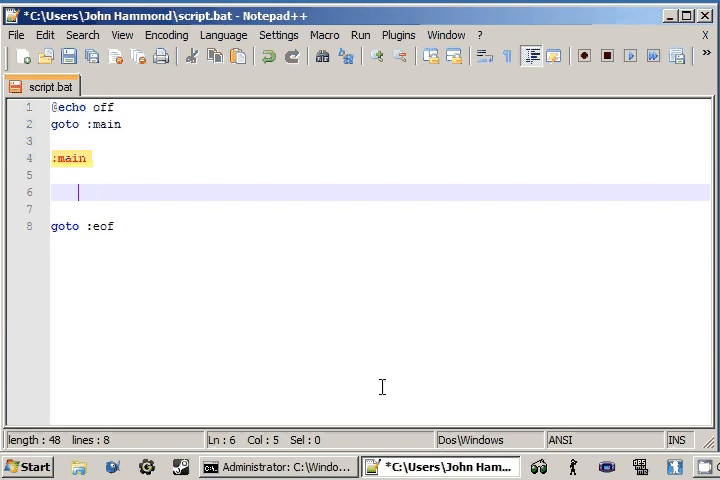
Add set /a lines setting food and needed_food both to 50
{"action": "type", "text": "set /a"}
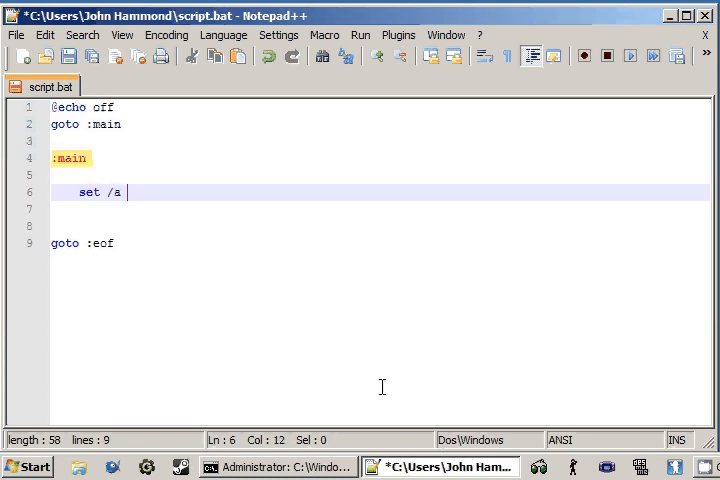
{"action": "type", "text": "food=10"}
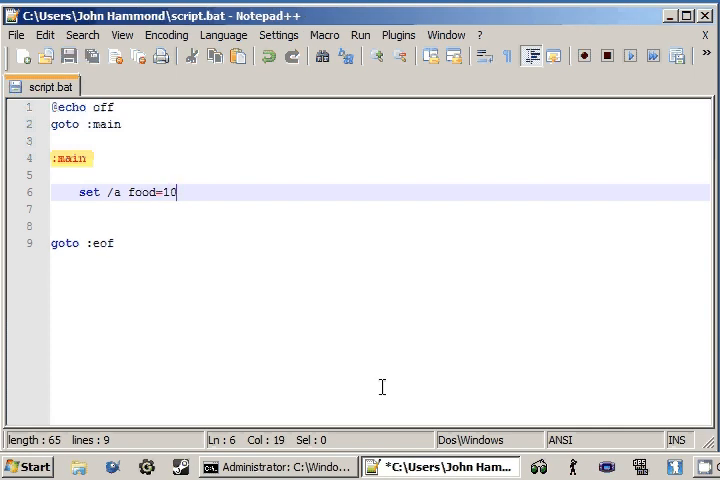
{"action": "type", "text": "set /a"}
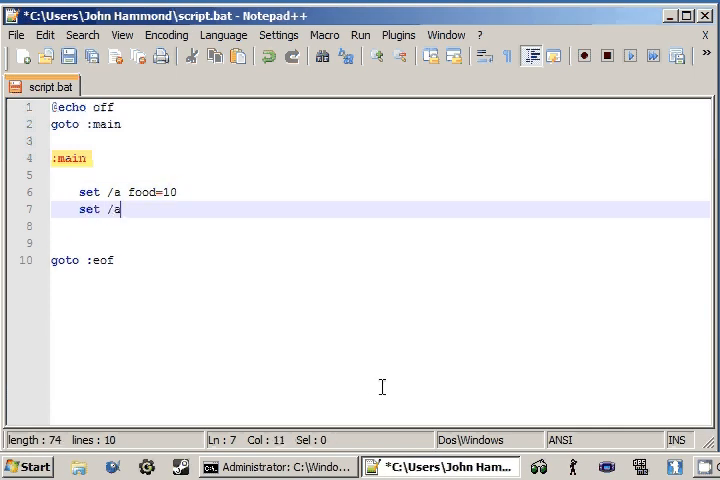
{"action": "type", "text": "needed_food"}
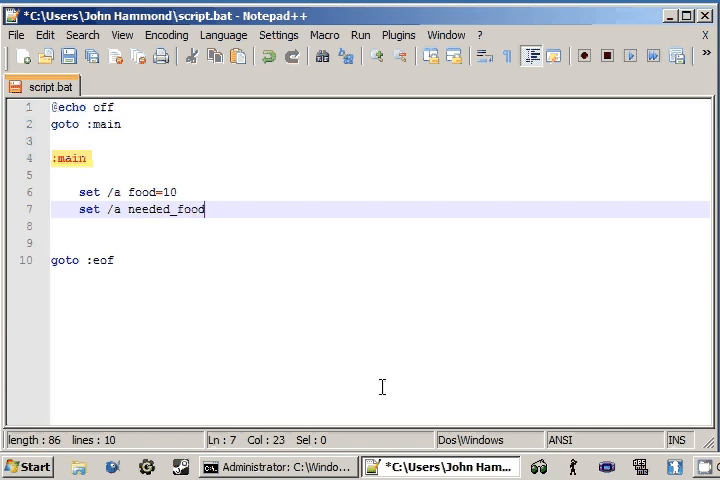
{"action": "type", "text": "="}
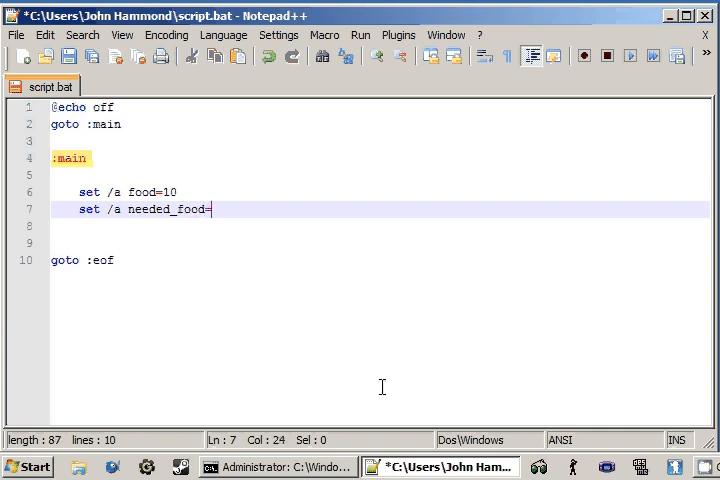
{"action": "type", "text": "50"}
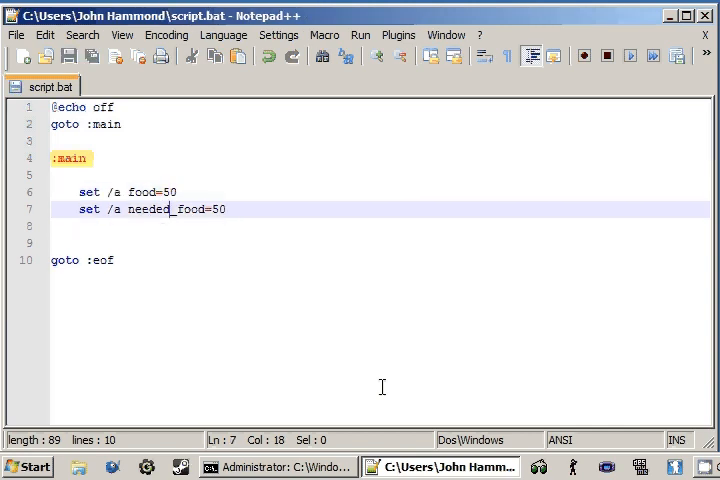
Add an if %food%==%needed_food% block echoing 'We have enough food!', plus echo lines
{"action": "type", "text": "if"}
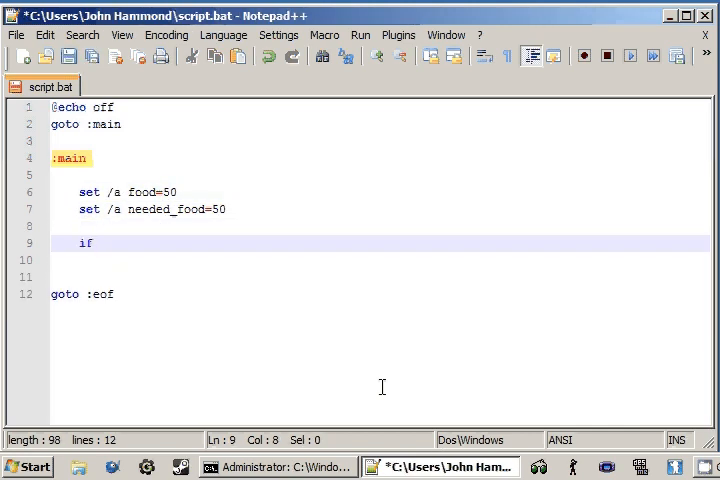
{"action": "type", "text": "%food%"}
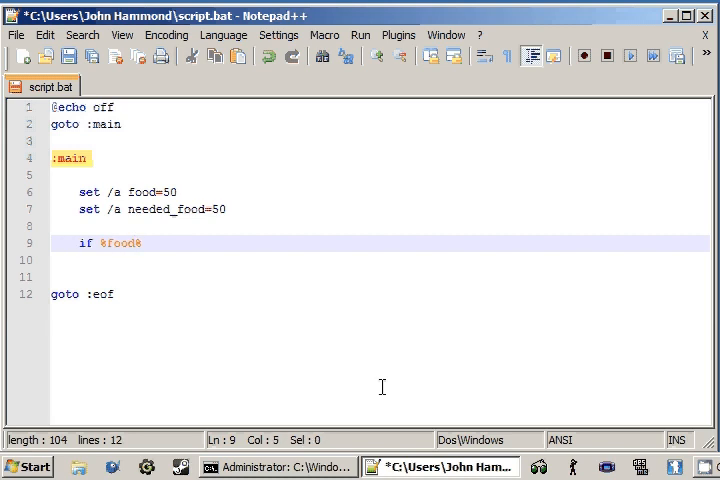
{"action": "type", "text": "=="}
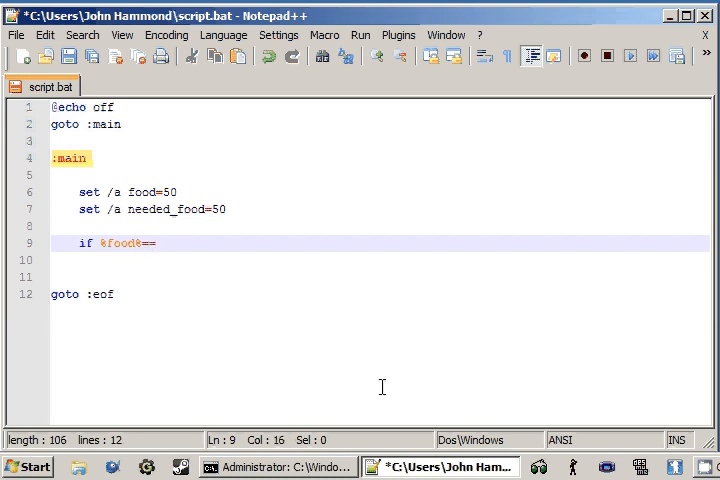
{"action": "type", "text": "%%"}
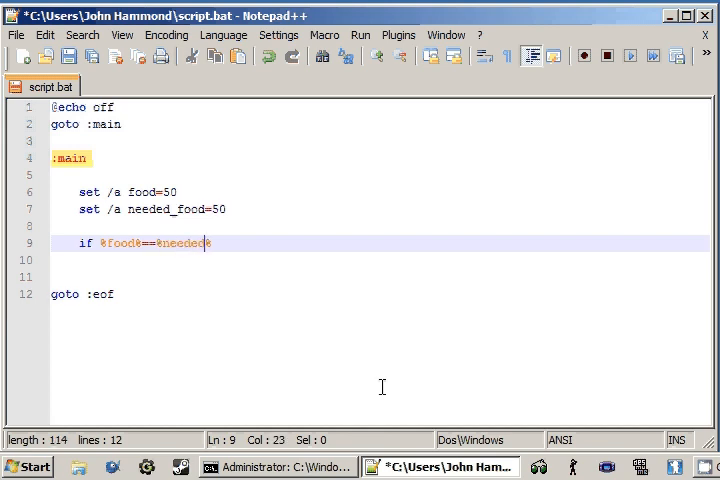
{"action": "type", "text": "_food%"}
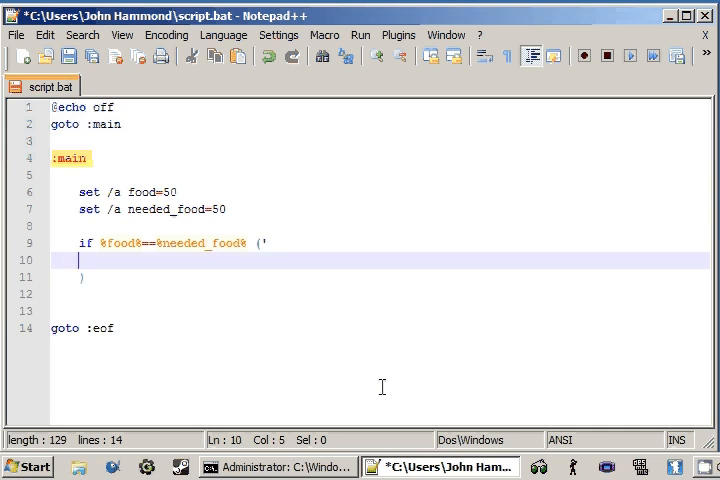
{"action": "type", "text": "e"}
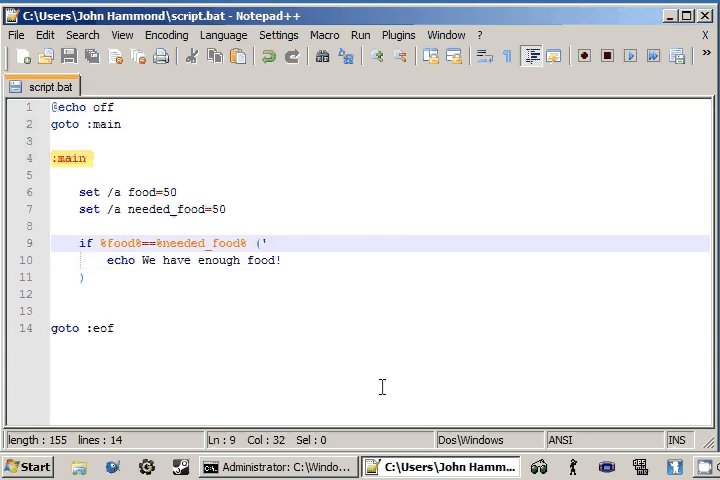
{"action": "type", "text": "echo."}
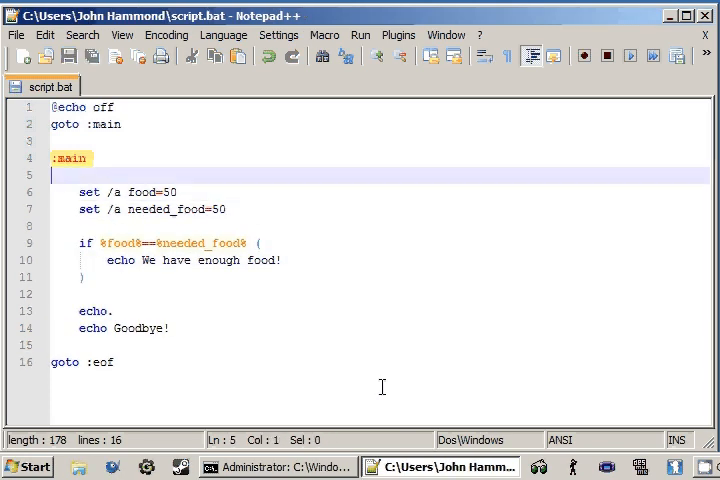
{"action": "mouse_move", "coordinate": [517, 287]}
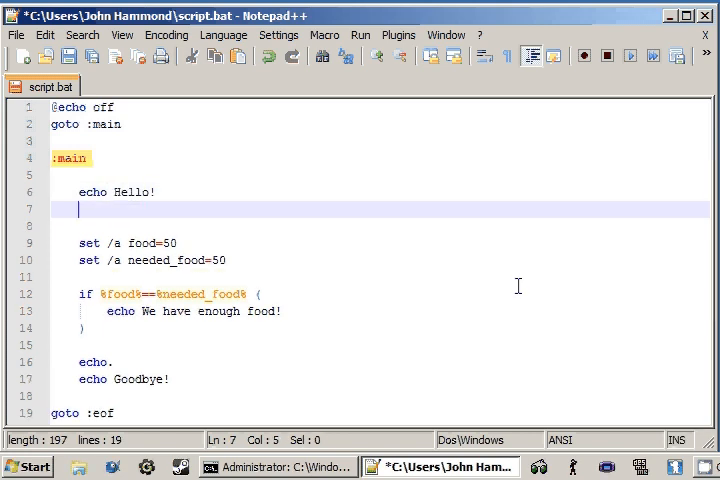
Add echo. after echo Hello! and select the needed_food line for editing
{"action": "type", "text": "echo."}
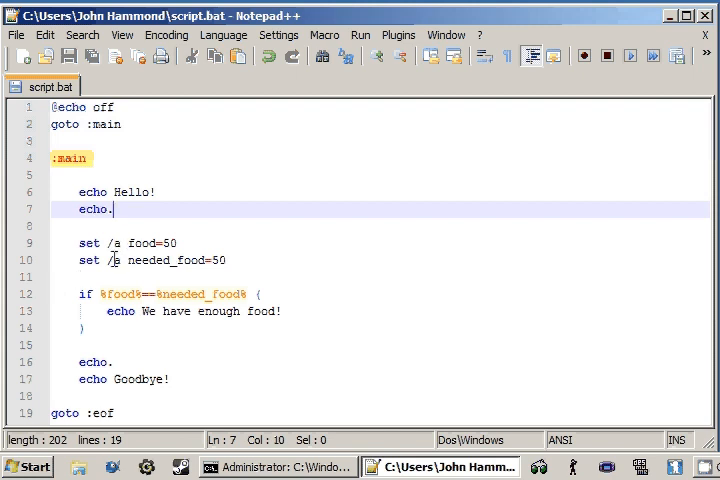
{"action": "double_click", "coordinate": [150, 243]}
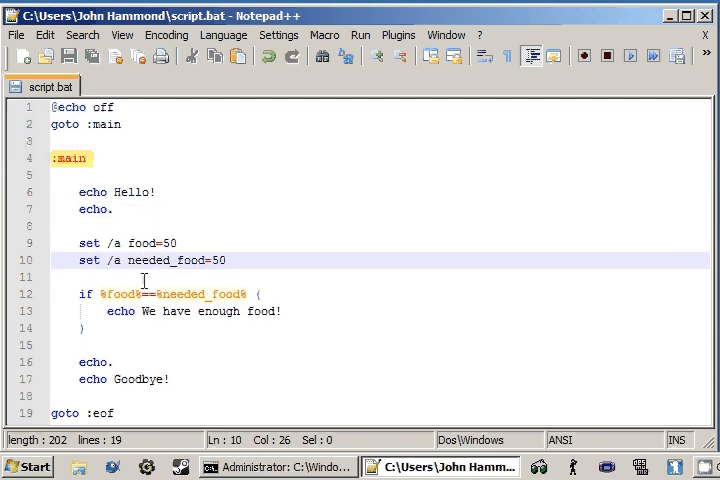
{"action": "double_click", "coordinate": [113, 294]}
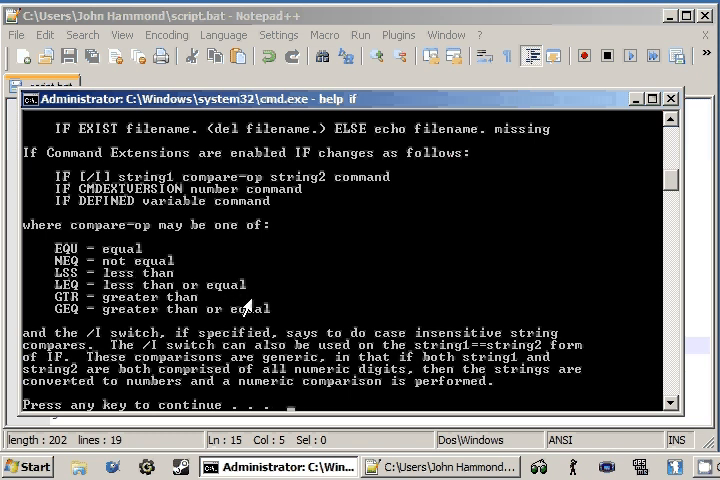
{"action": "mouse_move", "coordinate": [330, 308]}
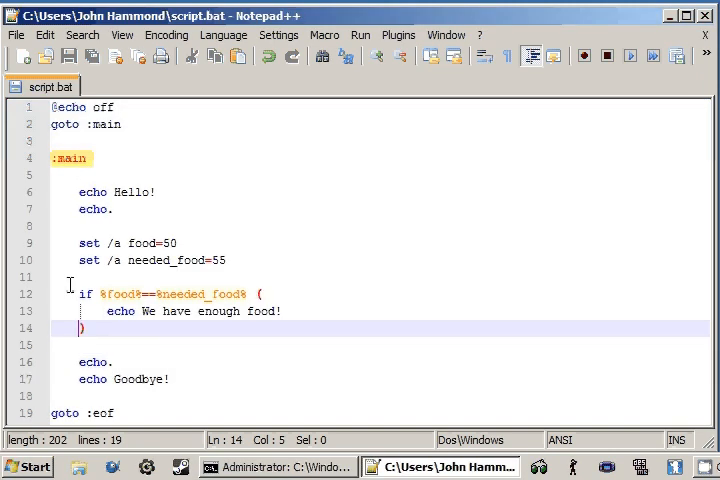
Set needed_food to 55, make the message 'We do not have enough food!', and run script
{"action": "double_click", "coordinate": [173, 243]}
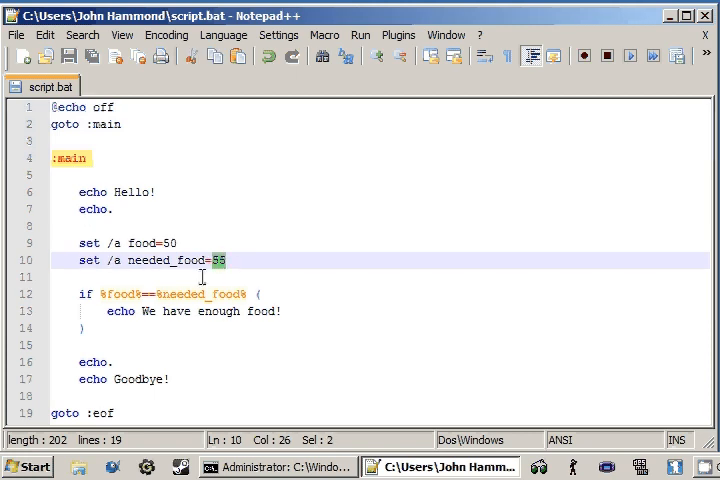
{"action": "type", "text": "not"}
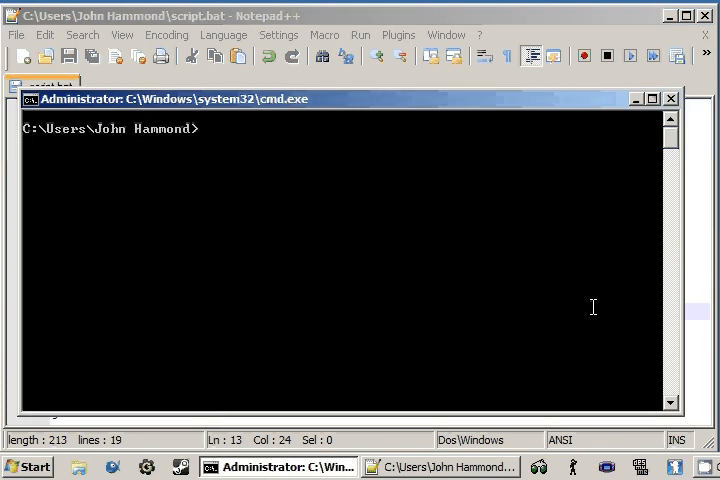
{"action": "type", "text": "script"}
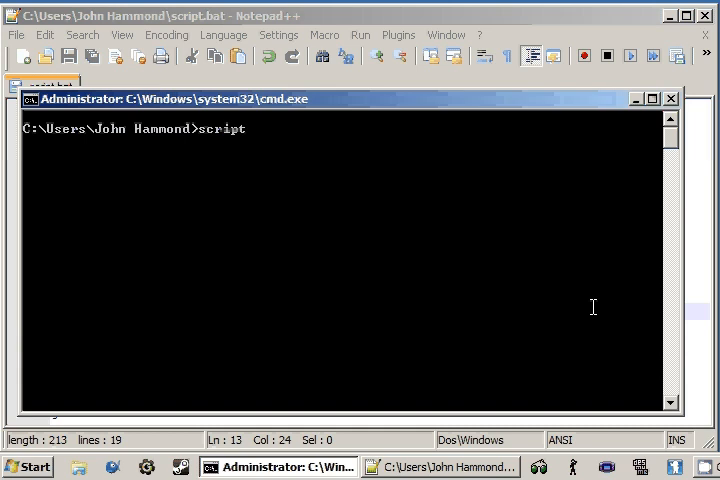
{"action": "key", "text": "enter"}
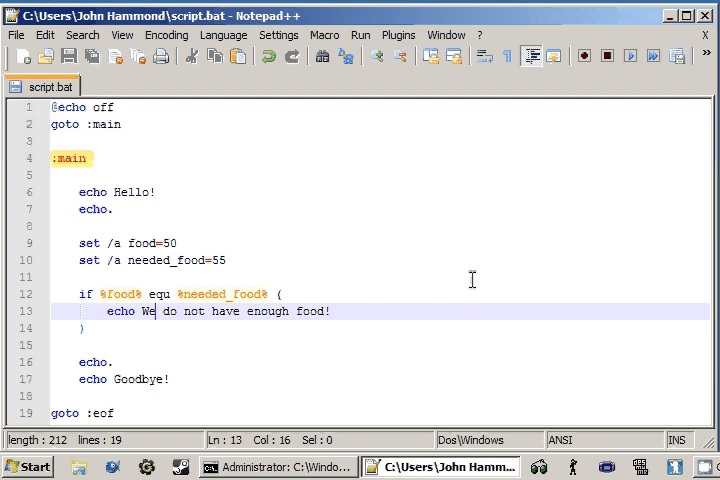
Run script, page through the if help, and change the operator from equ to neq
{"action": "double_click", "coordinate": [194, 311]}
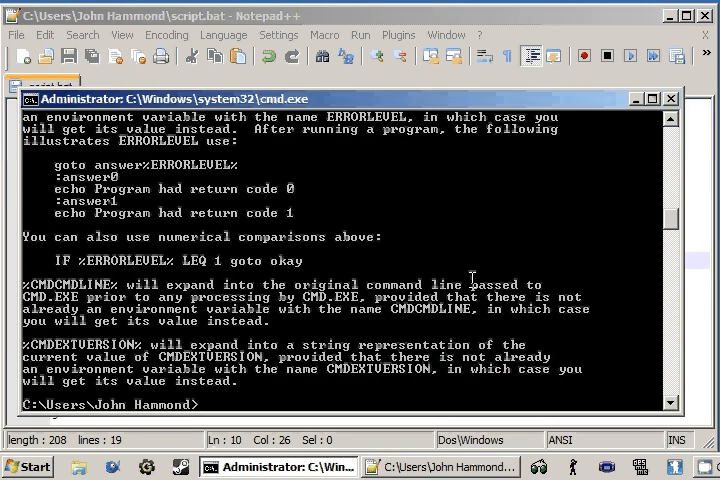
{"action": "type", "text": "script"}
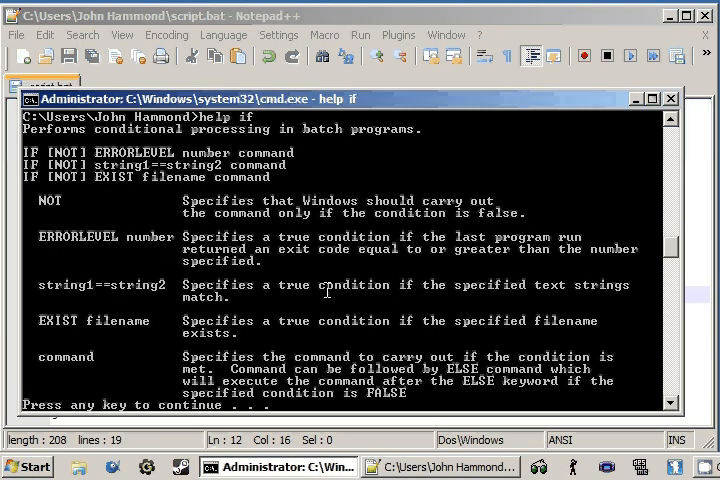
{"action": "key", "text": "space"}
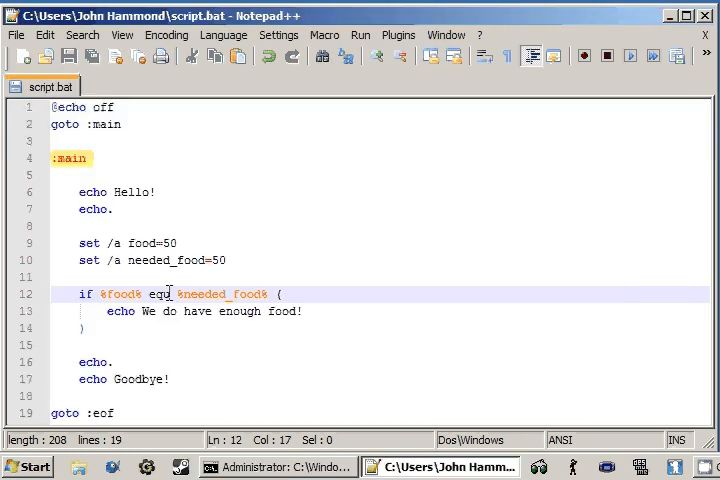
{"action": "type", "text": "neq"}
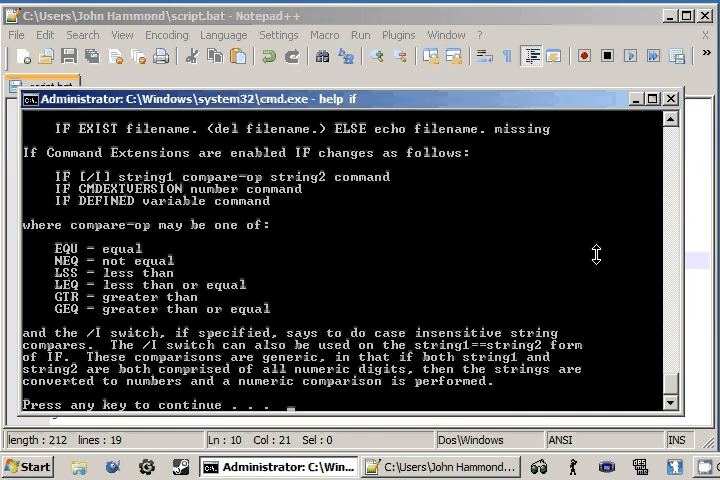
{"action": "mouse_move", "coordinate": [138, 285]}
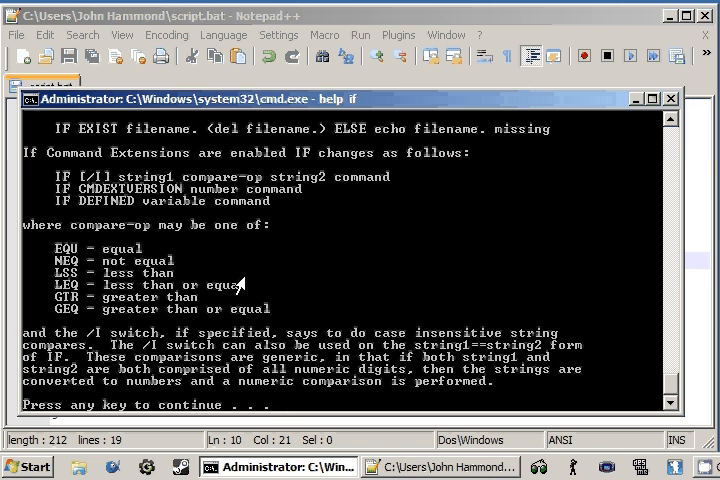
Page to the end of the if help output in cmd
{"action": "key", "text": "space"}
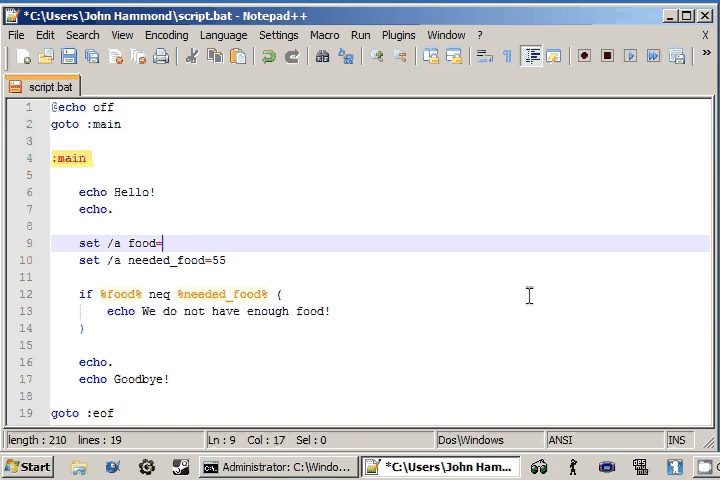
Set food to 40, switch the operator to lss, and run script in cmd
{"action": "type", "text": "40"}
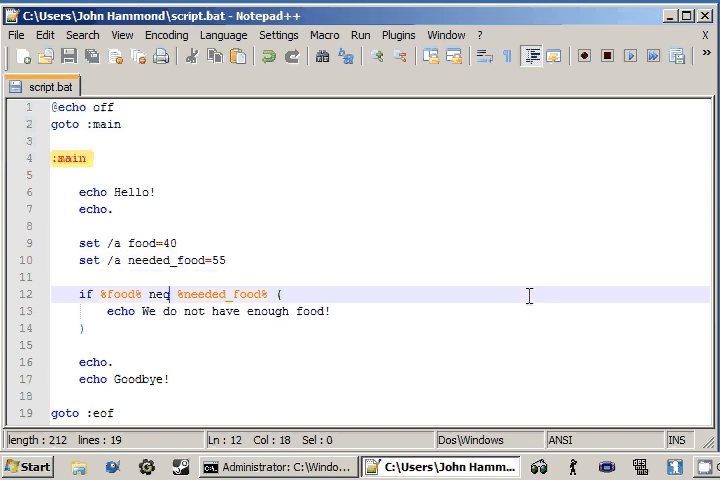
{"action": "type", "text": "lss"}
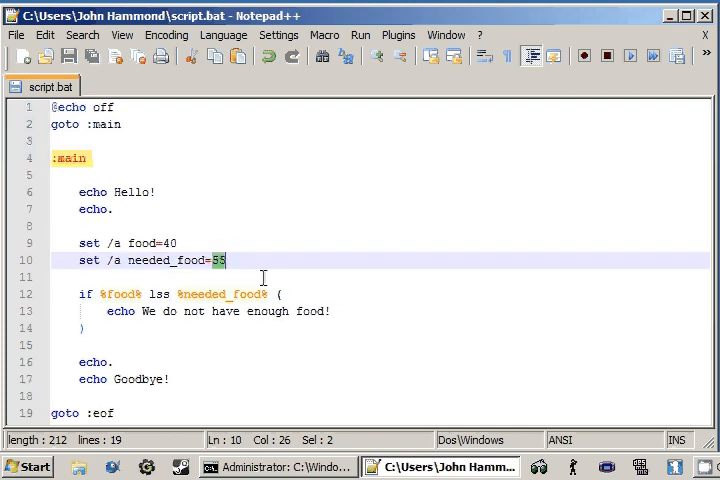
{"action": "left_click", "coordinate": [130, 294]}
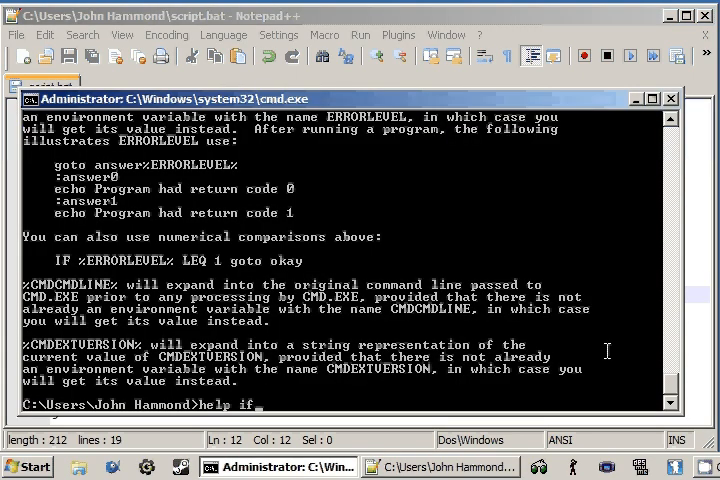
{"action": "type", "text": "script"}
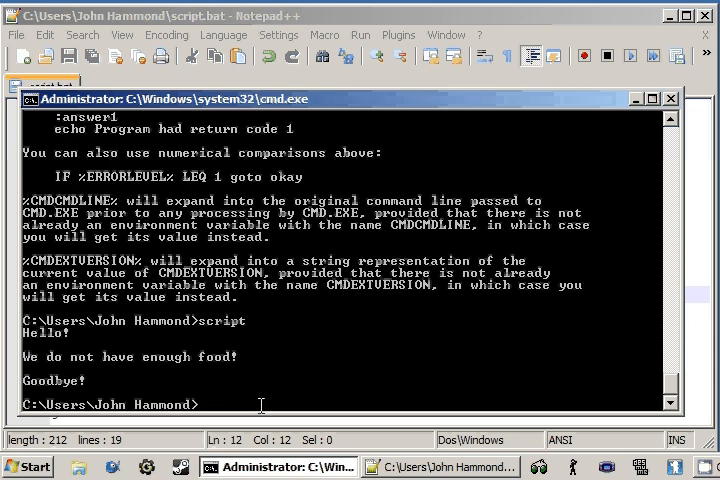
{"action": "left_click", "coordinate": [440, 466]}
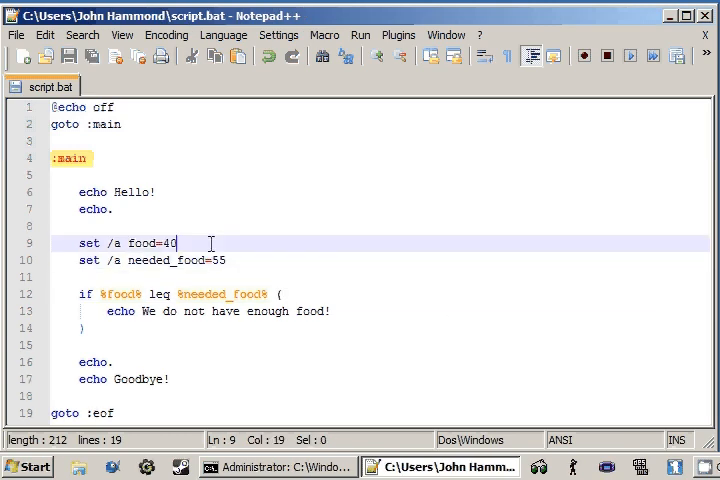
Change food to 55 and the message to 'We have enough food!'
{"action": "type", "text": "55"}
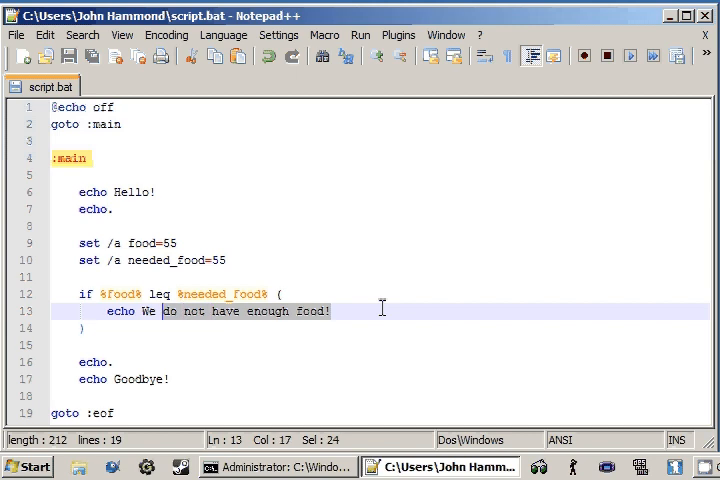
{"action": "type", "text": "have enough foo"}
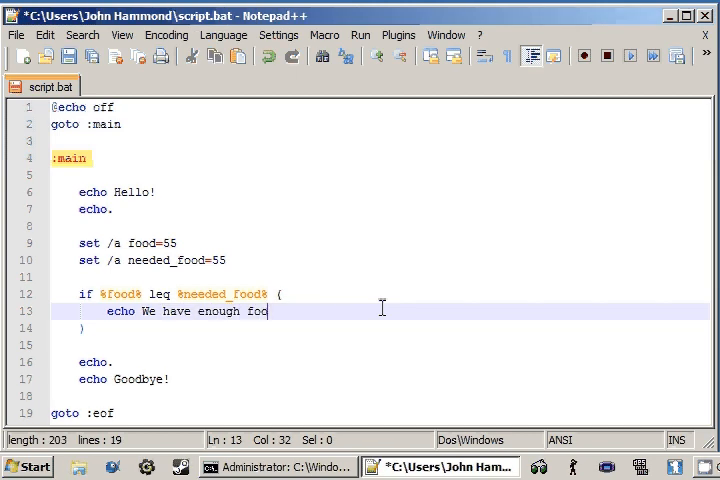
{"action": "type", "text": "d!"}
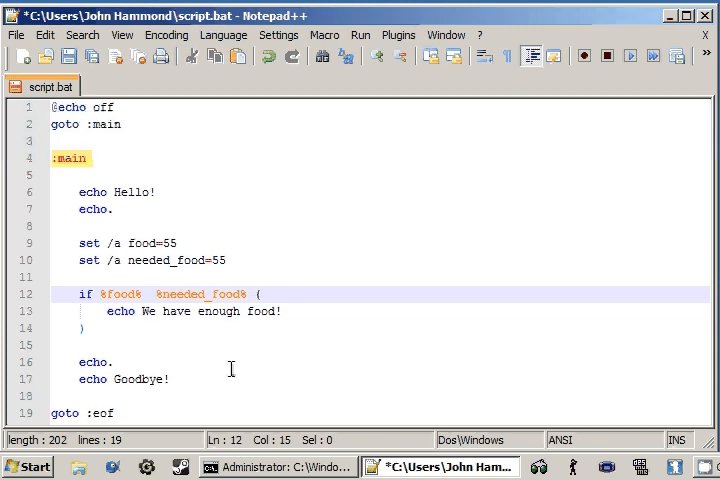
Try gtr, then switch the operator to geq and remove 'more than' from the message
{"action": "type", "text": "gtr"}
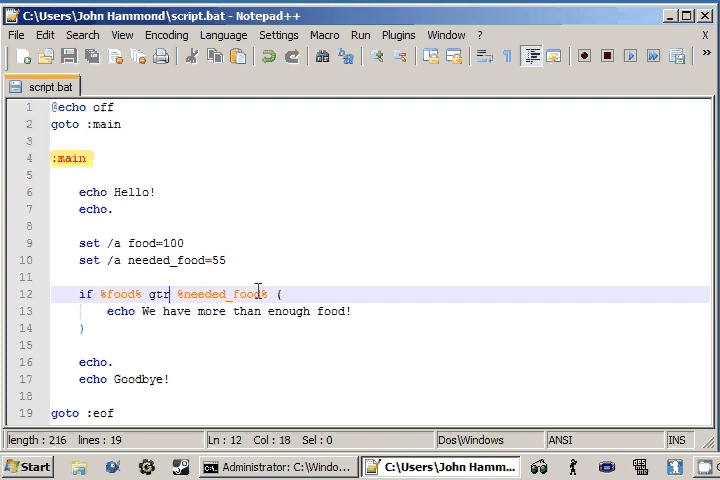
{"action": "type", "text": "geq"}
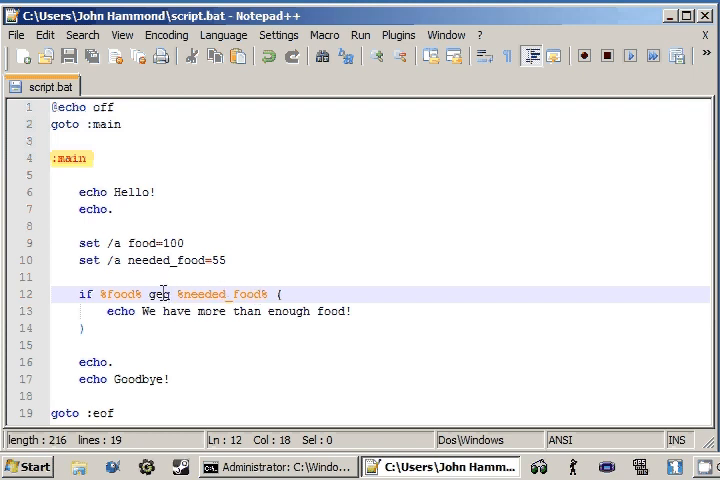
{"action": "double_click", "coordinate": [170, 242]}
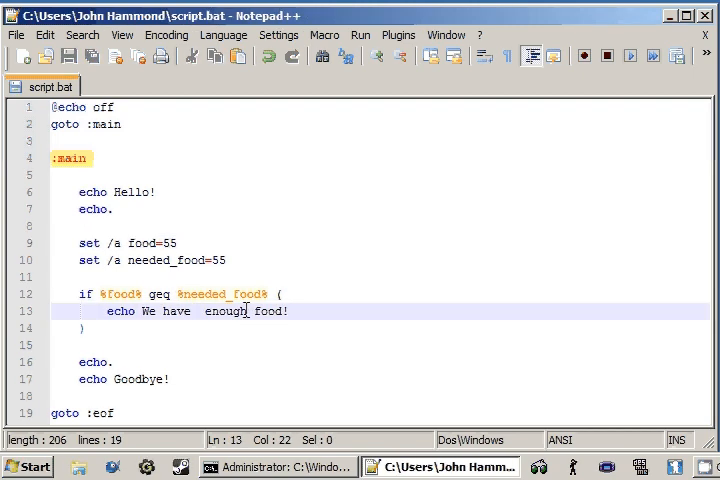
{"action": "left_click", "coordinate": [265, 466]}
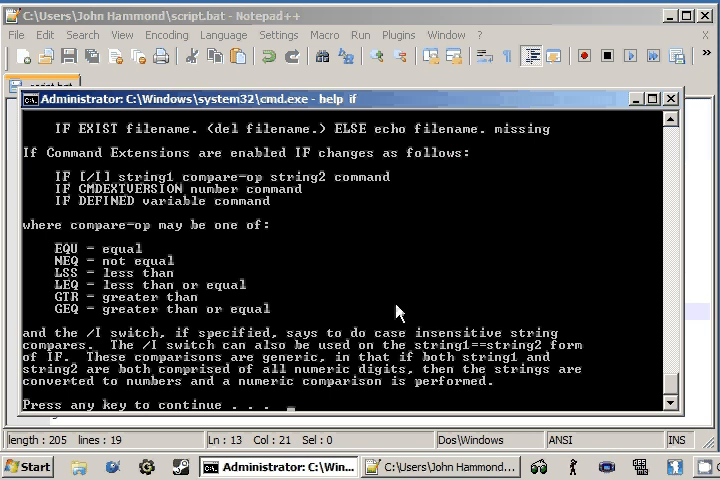
{"action": "mouse_move", "coordinate": [128, 273]}
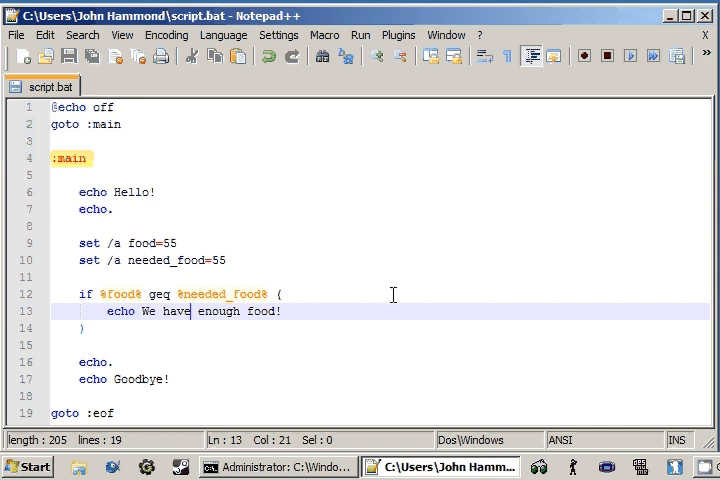
{"action": "key", "text": "Enter"}
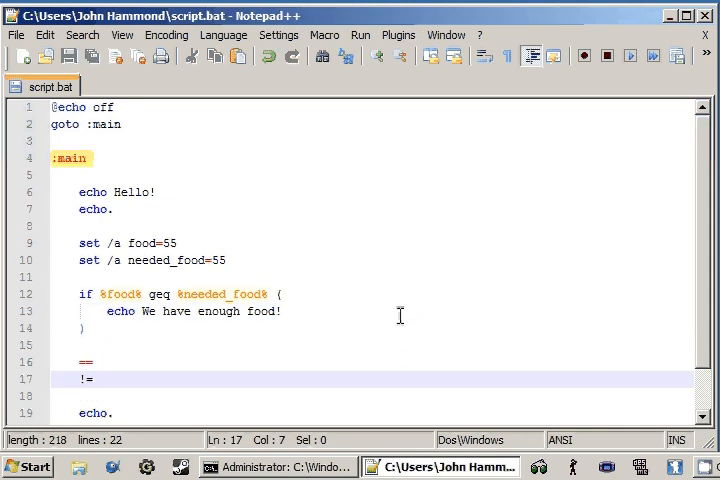
{"action": "key", "text": "Enter"}
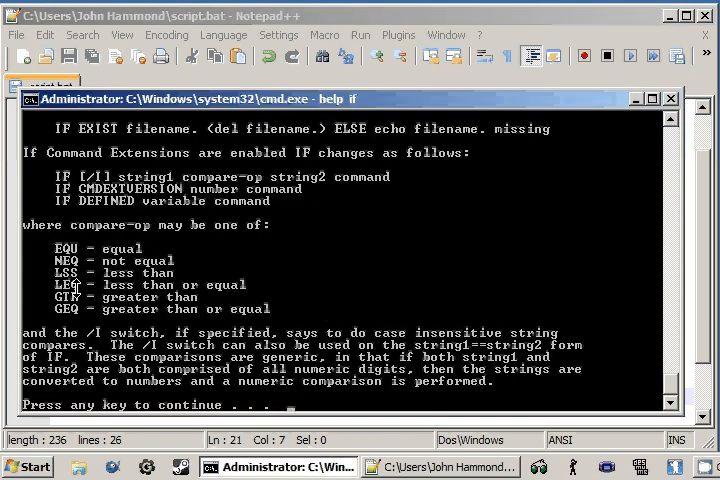
{"action": "mouse_move", "coordinate": [435, 338]}
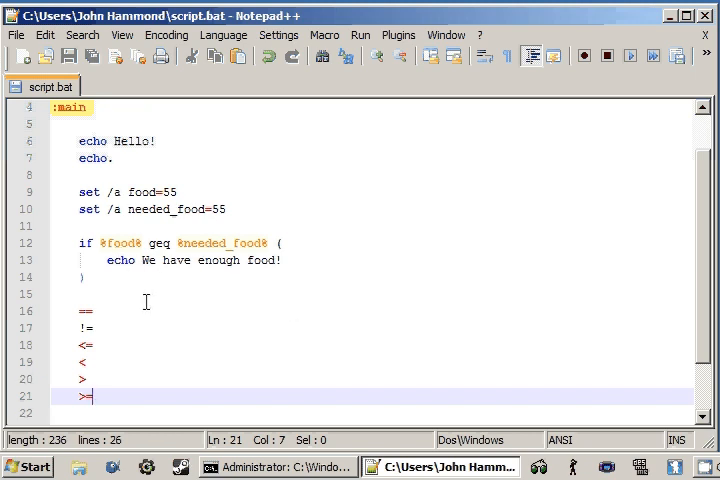
{"action": "scroll", "scroll_direction": "down", "scroll_amount": 3}
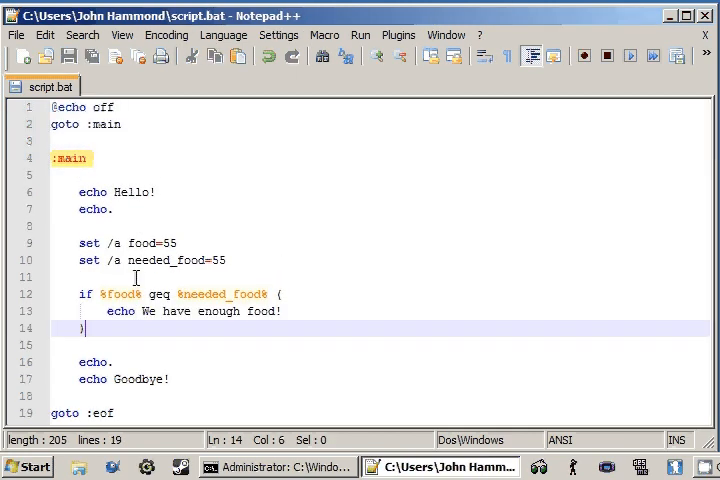
{"action": "mouse_move", "coordinate": [459, 356]}
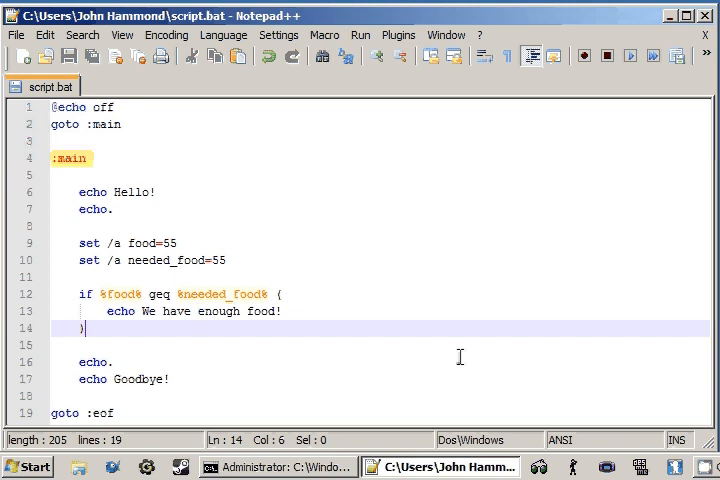